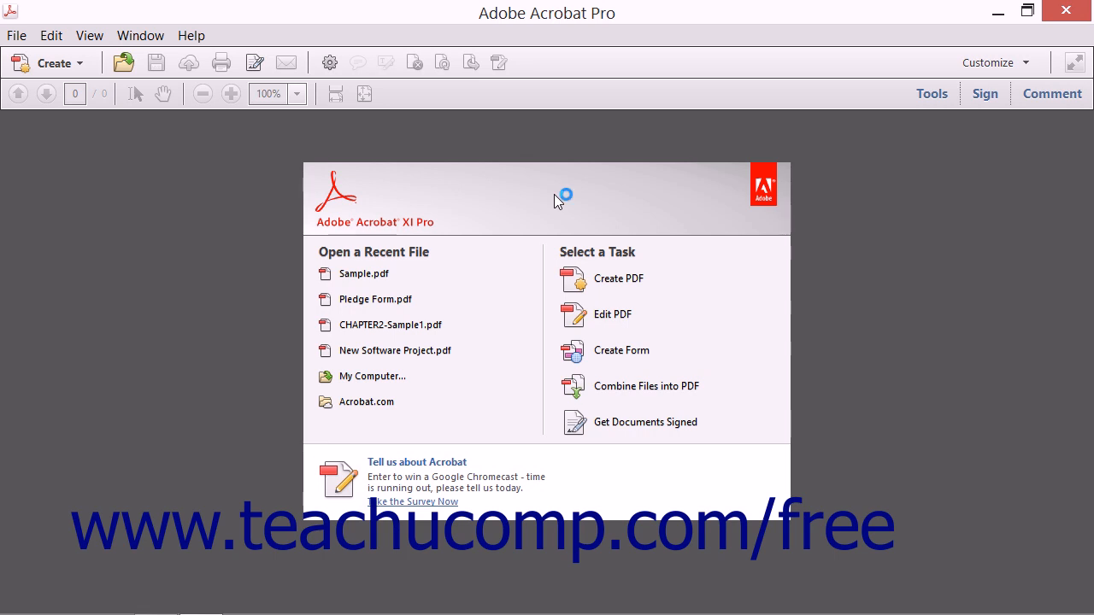
mouse_move(557, 200)
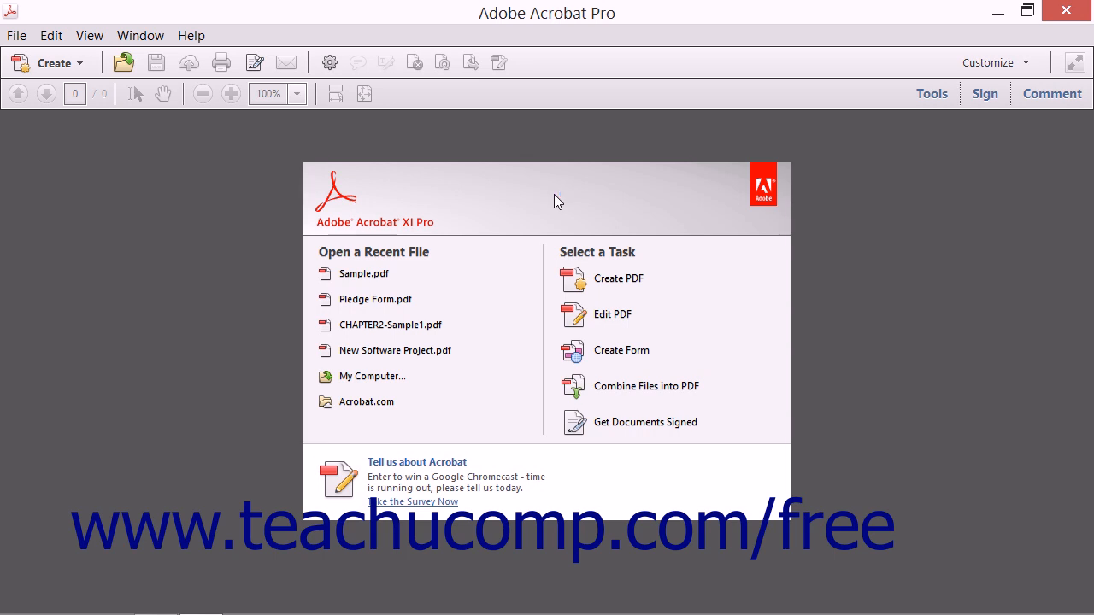